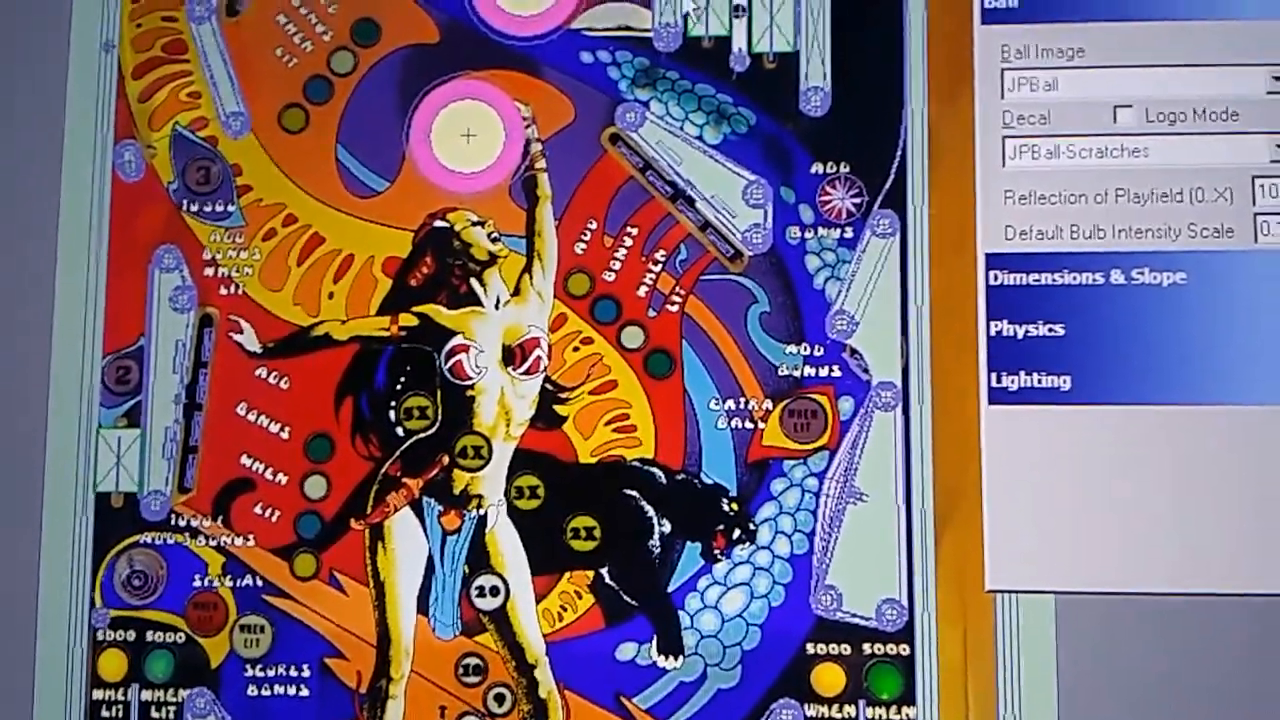
Step: Select a playfield object to show its physics: hit events on, elasticity 0.3, friction 0.25, collidable
click(1035, 328)
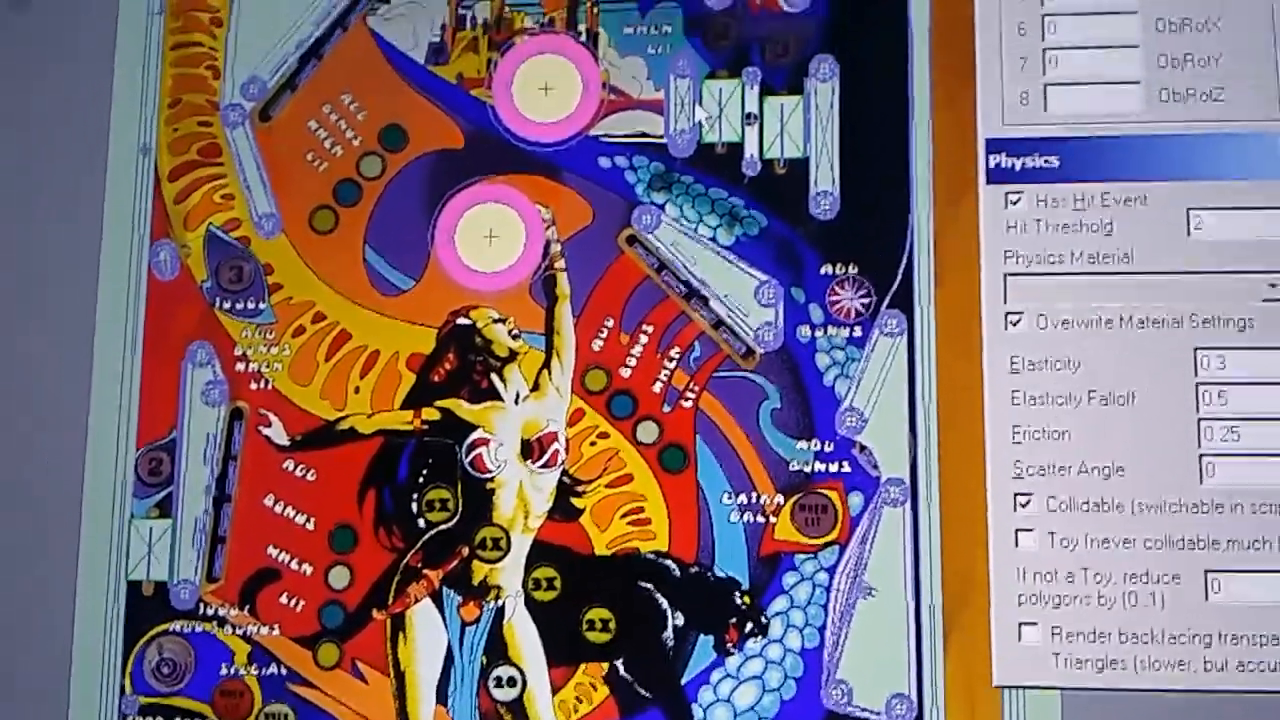